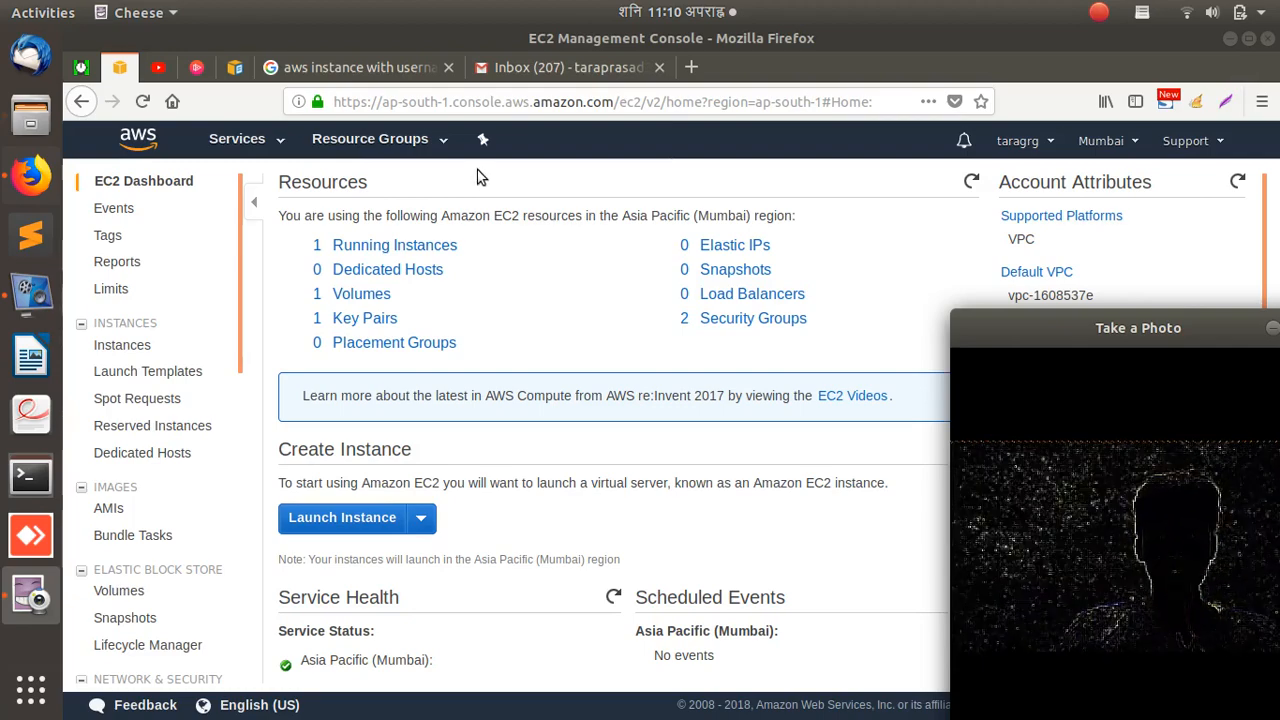
mouse_move(630, 184)
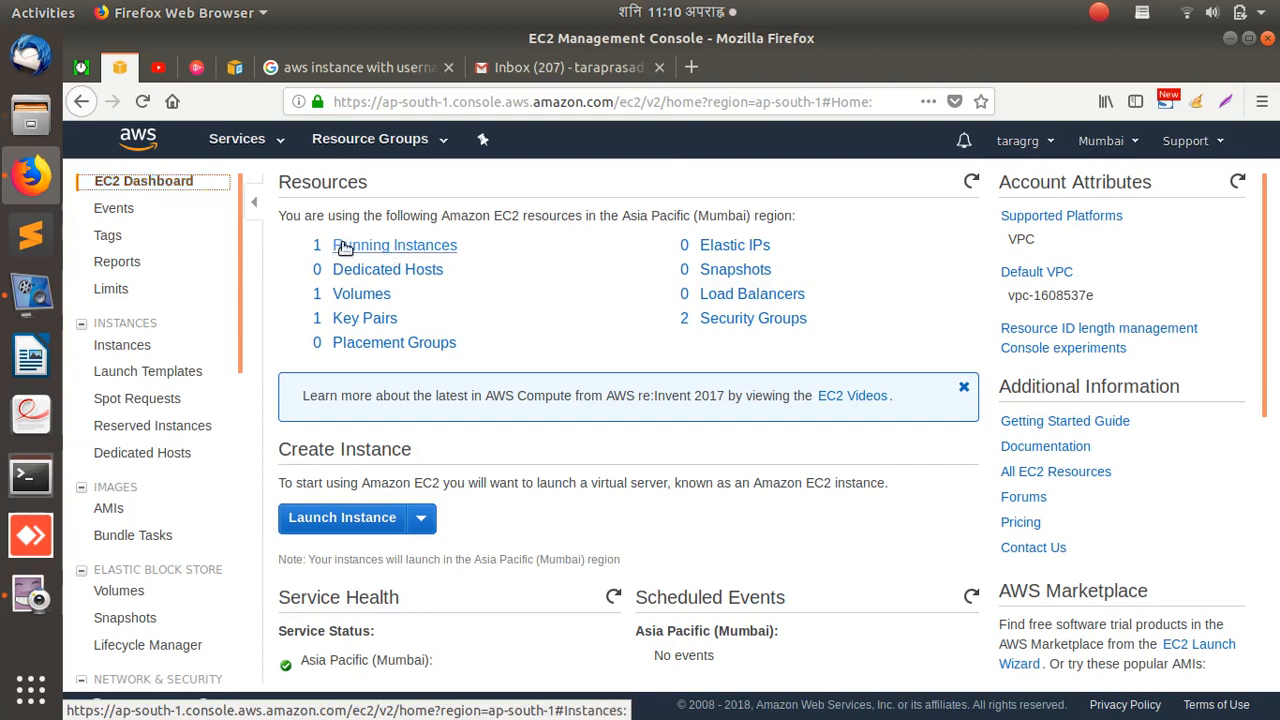
mouse_move(388, 252)
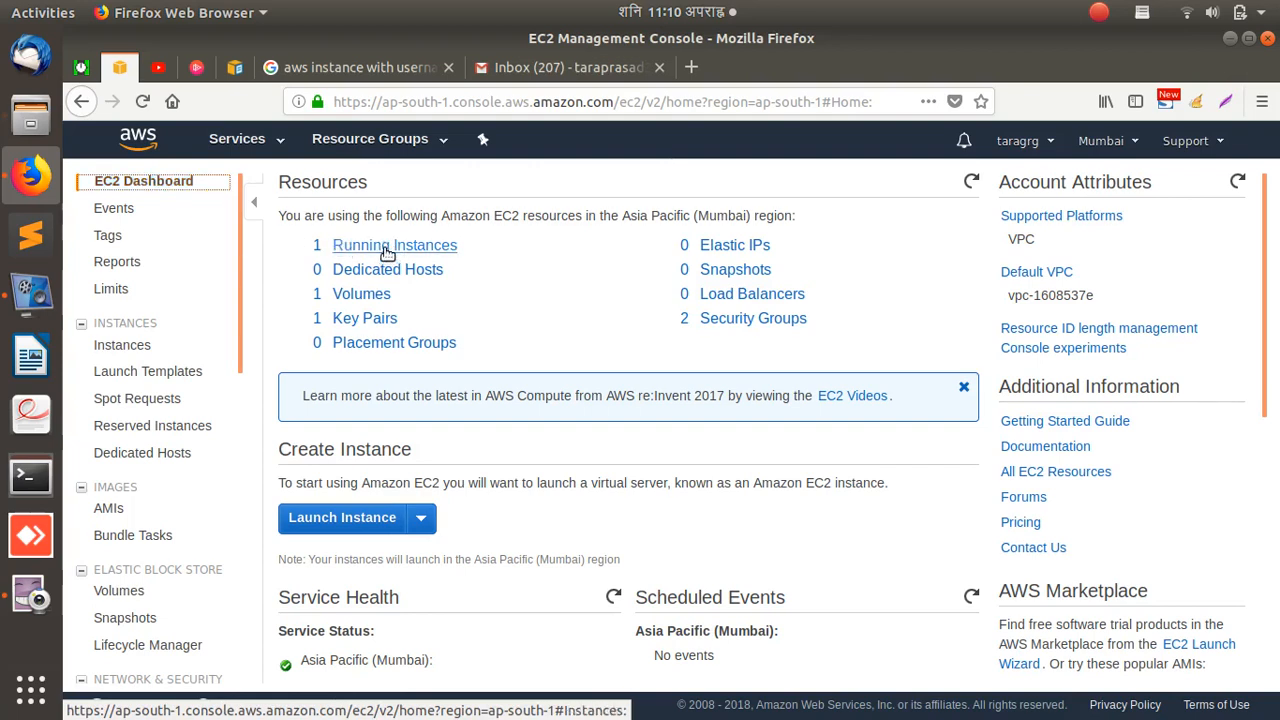
Show the running instances from the EC2 Dashboard's Resources panel
left_click(394, 244)
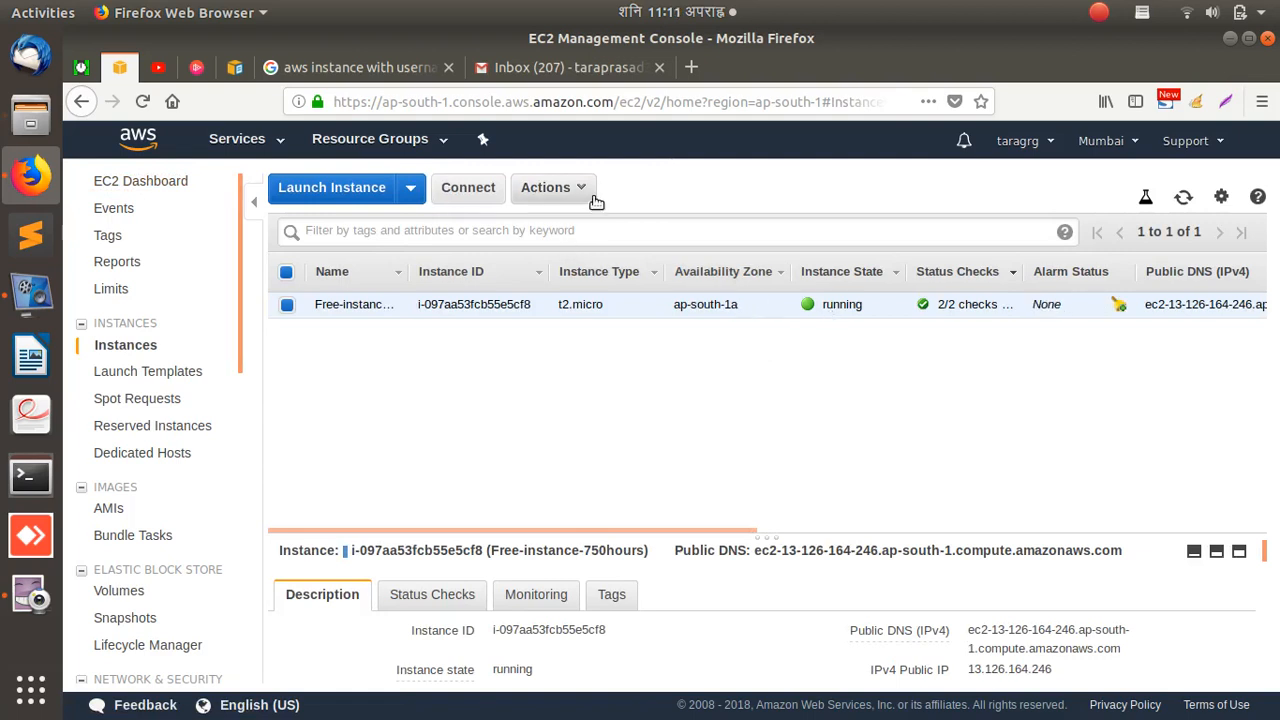
Request termination of the Free-instance-750hours instance via Actions > Instance State > Terminate
left_click(546, 188)
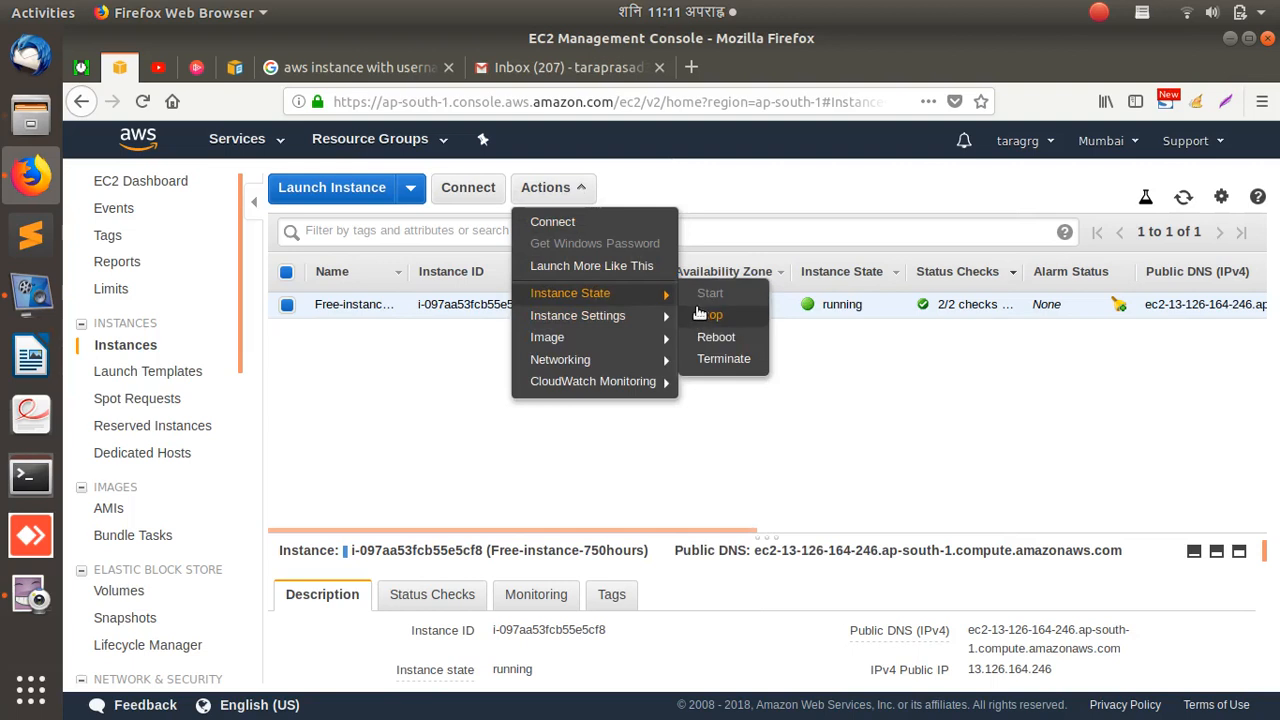
mouse_move(548, 336)
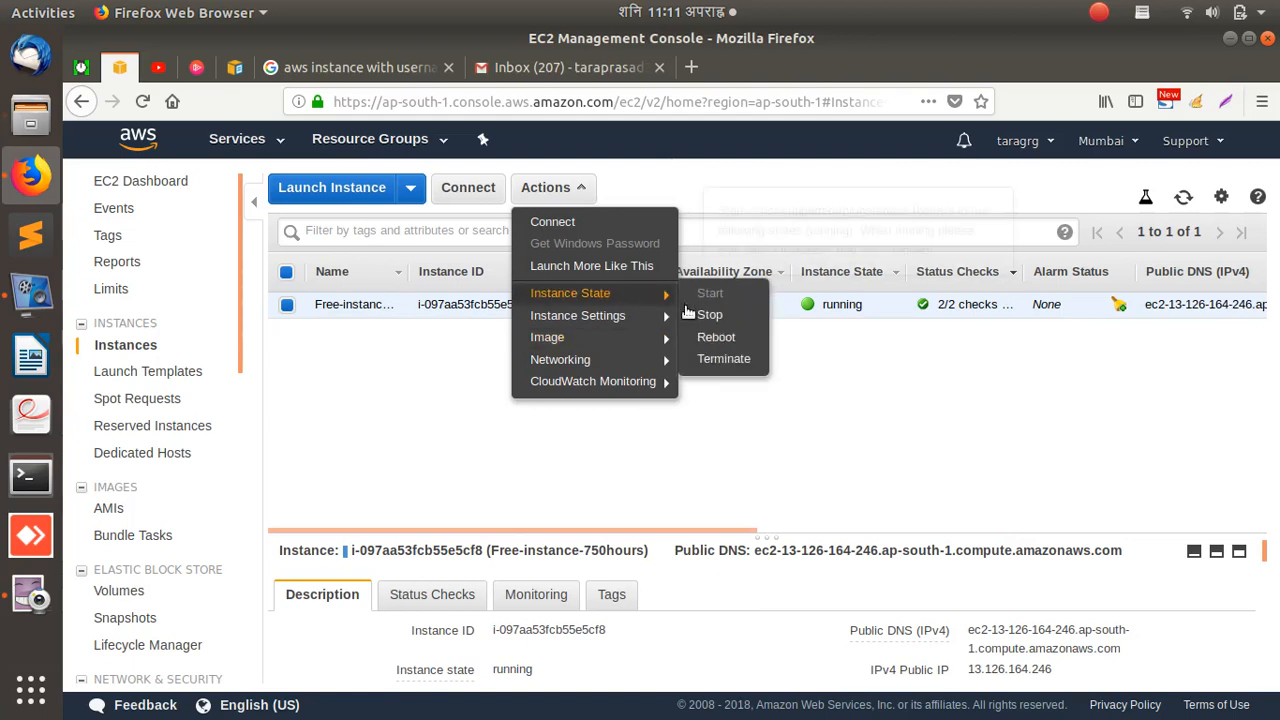
mouse_move(708, 314)
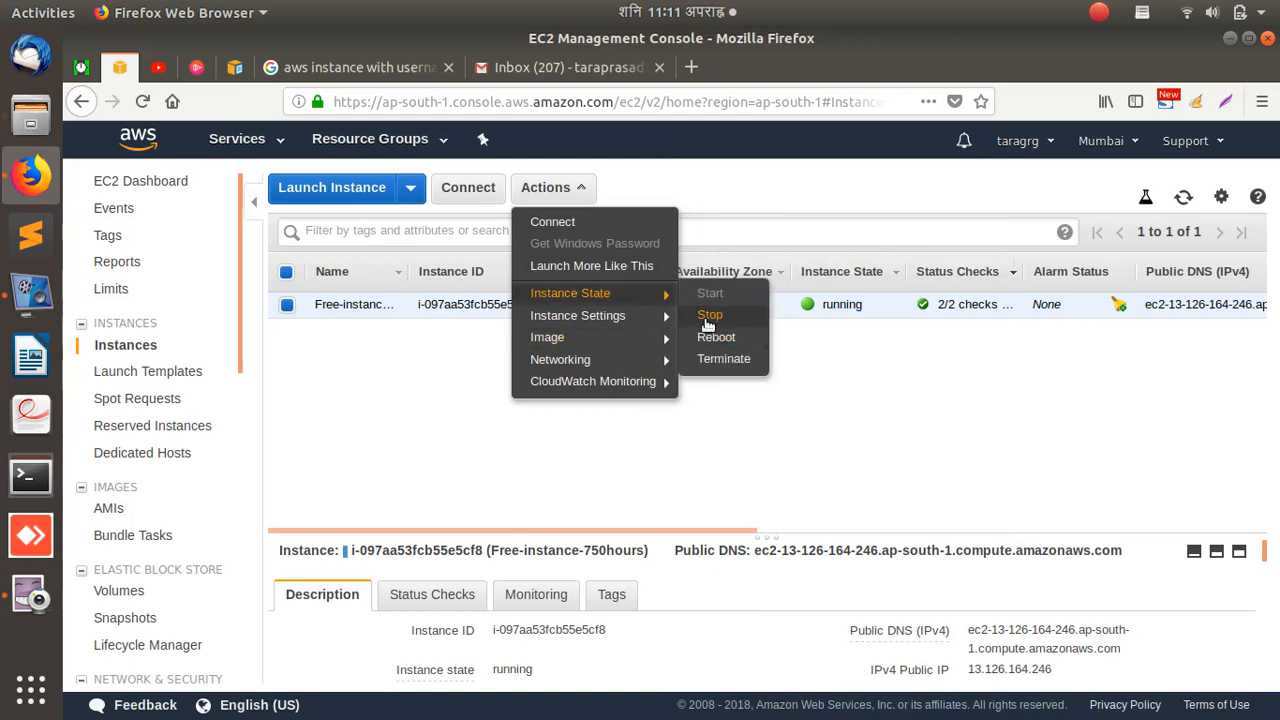
mouse_move(724, 358)
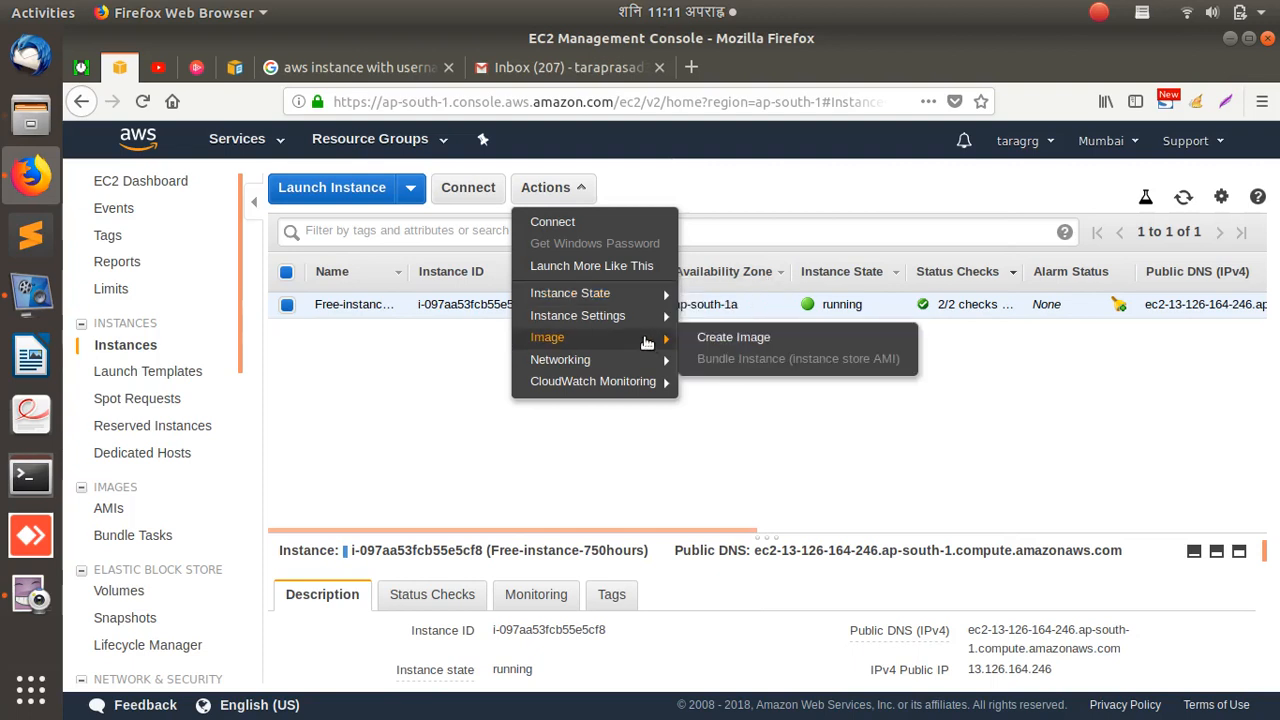
mouse_move(640, 340)
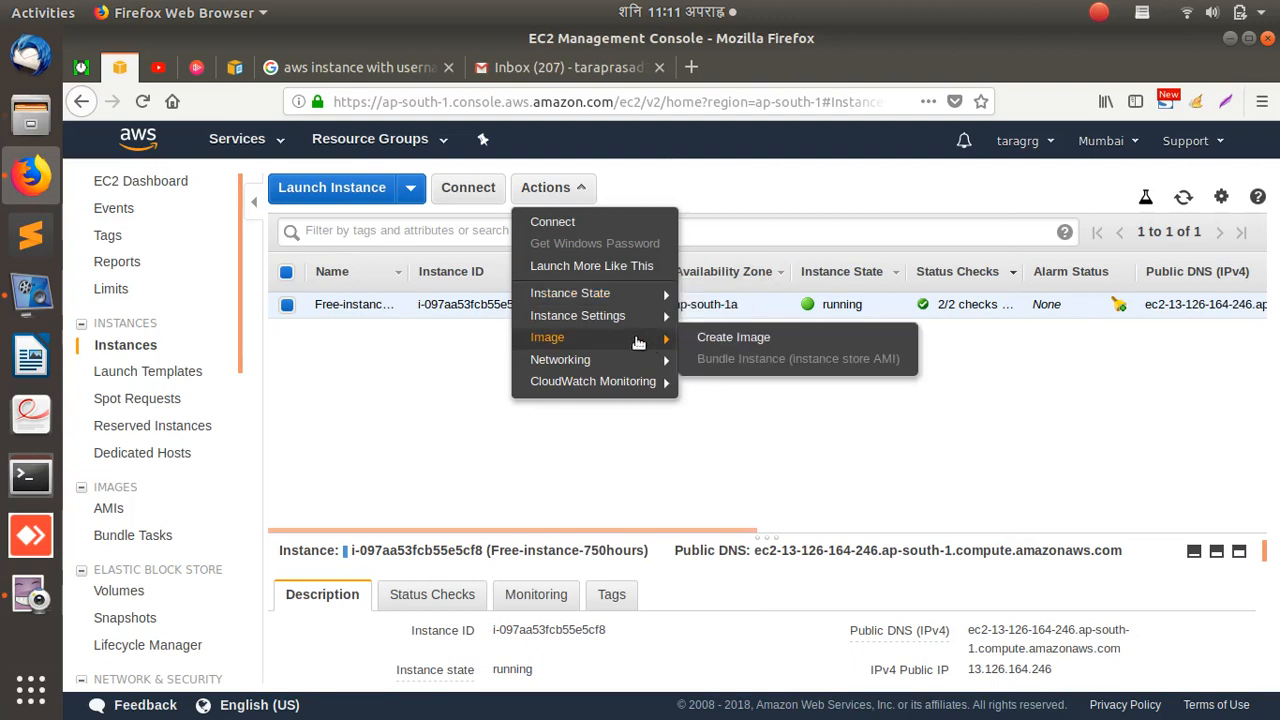
mouse_move(732, 336)
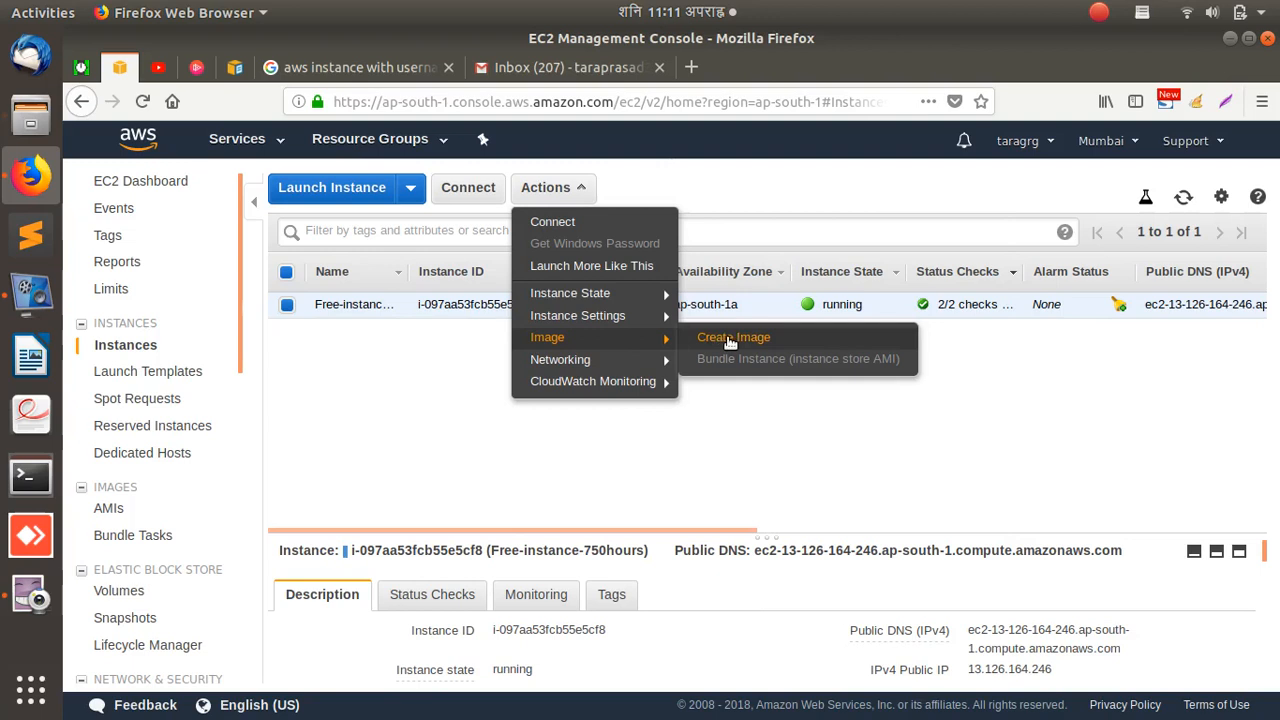
mouse_move(578, 316)
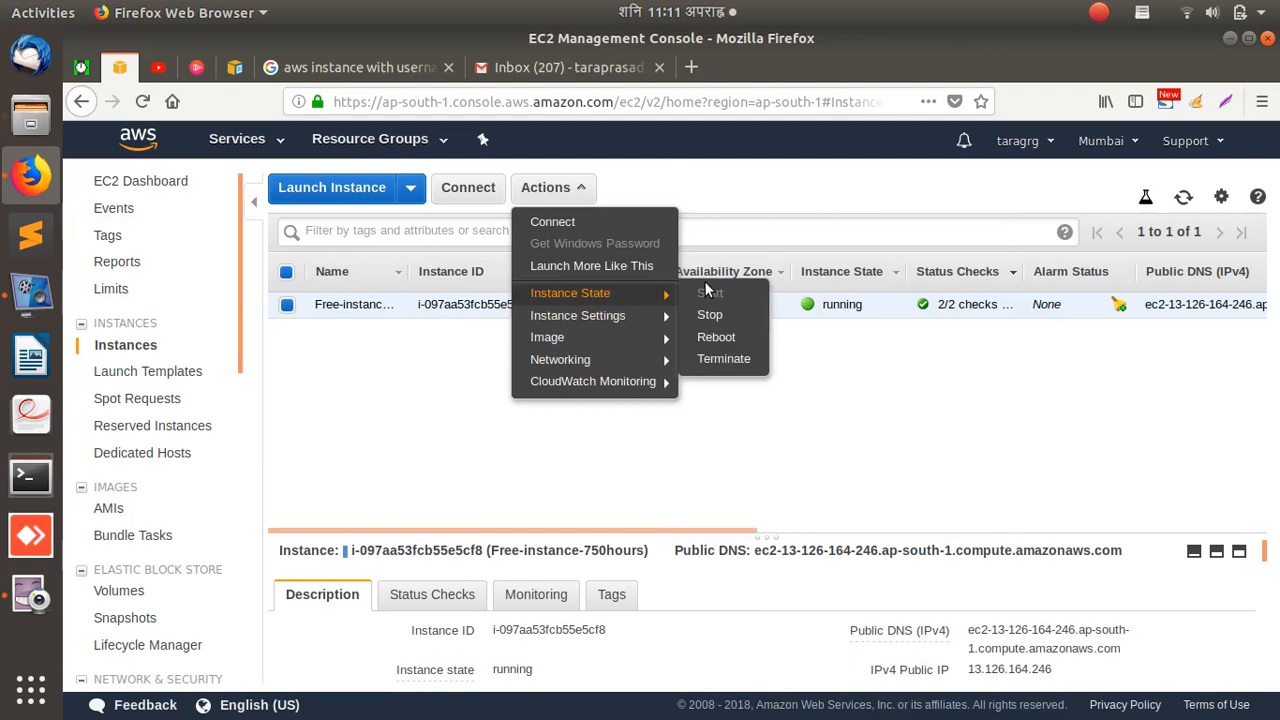
mouse_move(724, 358)
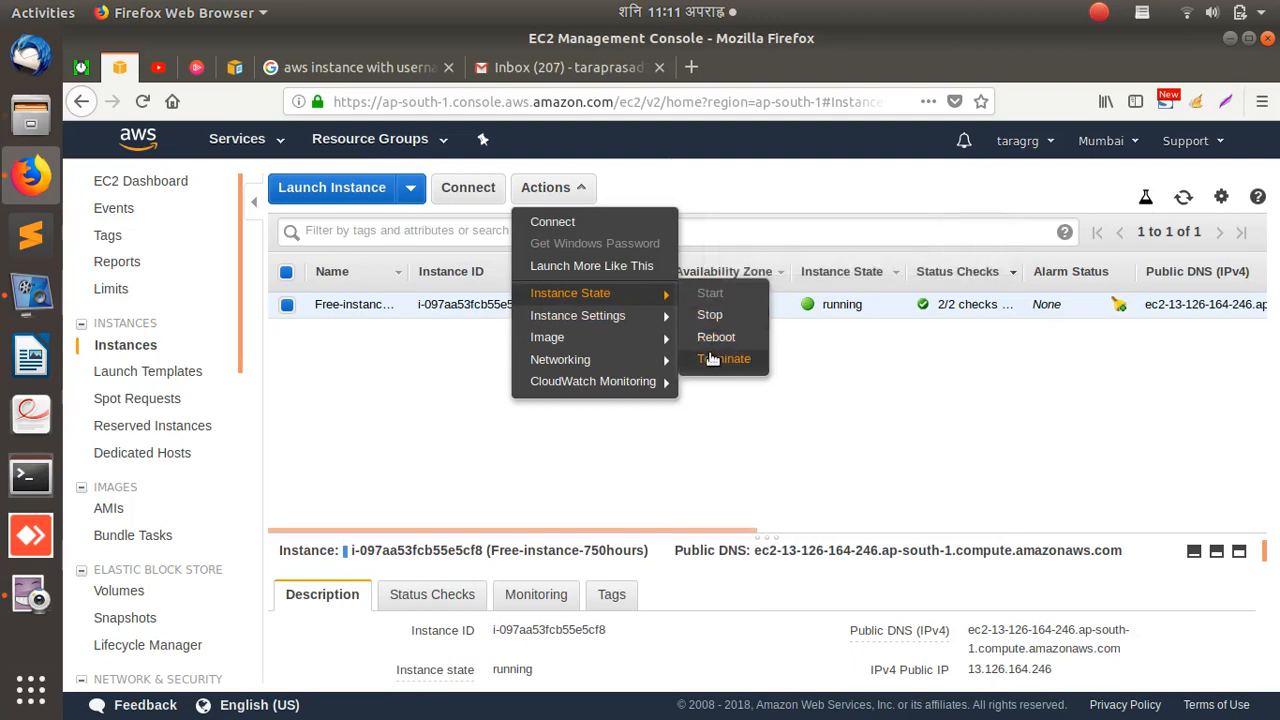
left_click(724, 358)
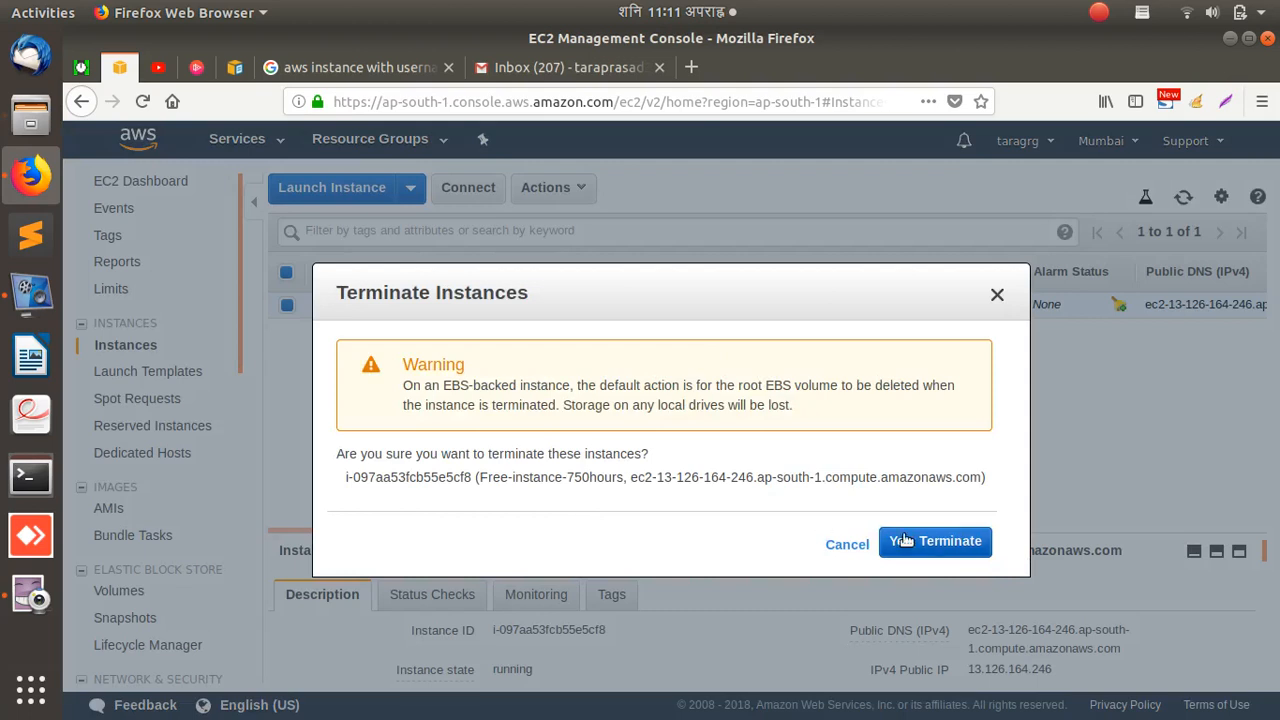
Confirm 'Yes, Terminate' so the instance becomes terminated, then return to the EC2 Dashboard
left_click(936, 540)
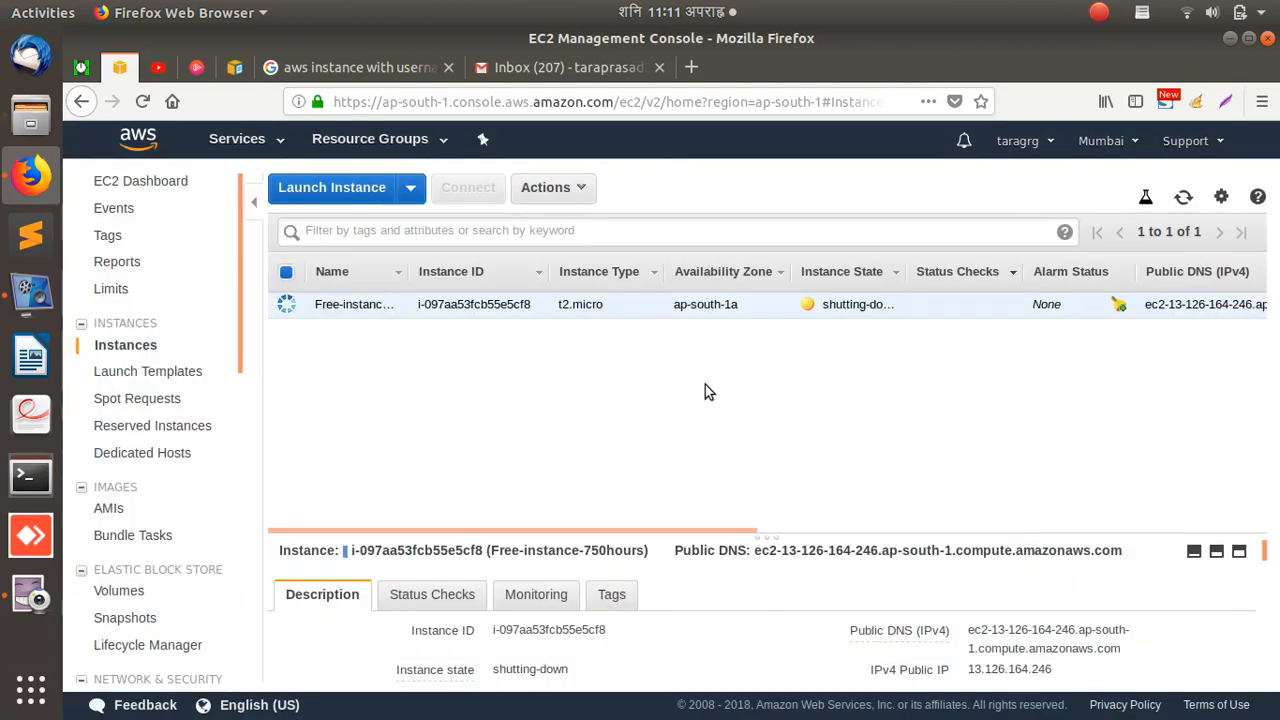
mouse_move(838, 312)
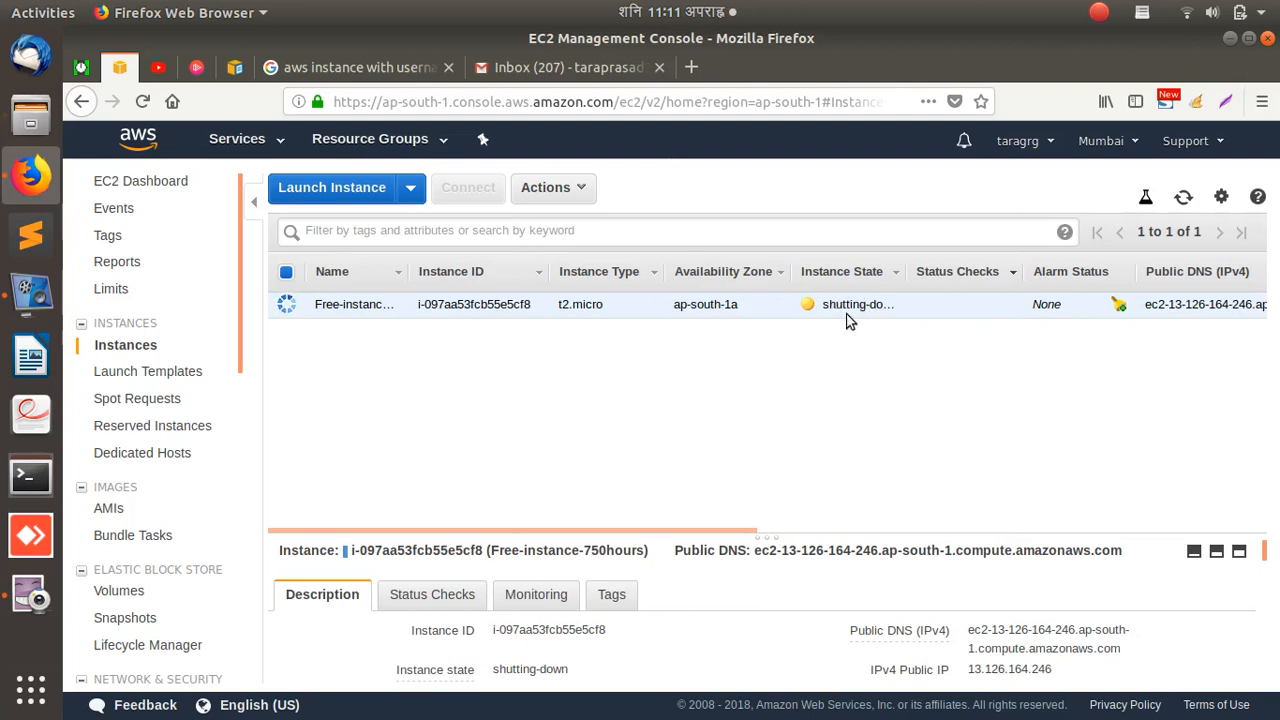
mouse_move(844, 320)
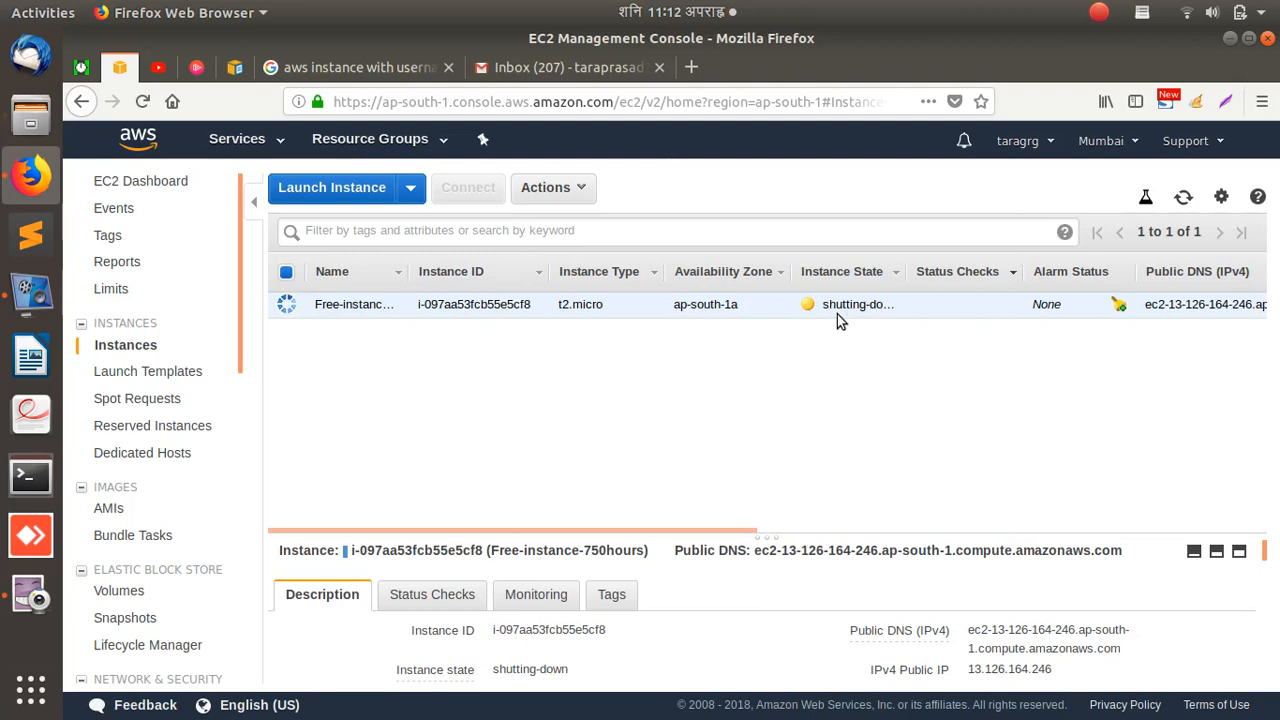
mouse_move(288, 492)
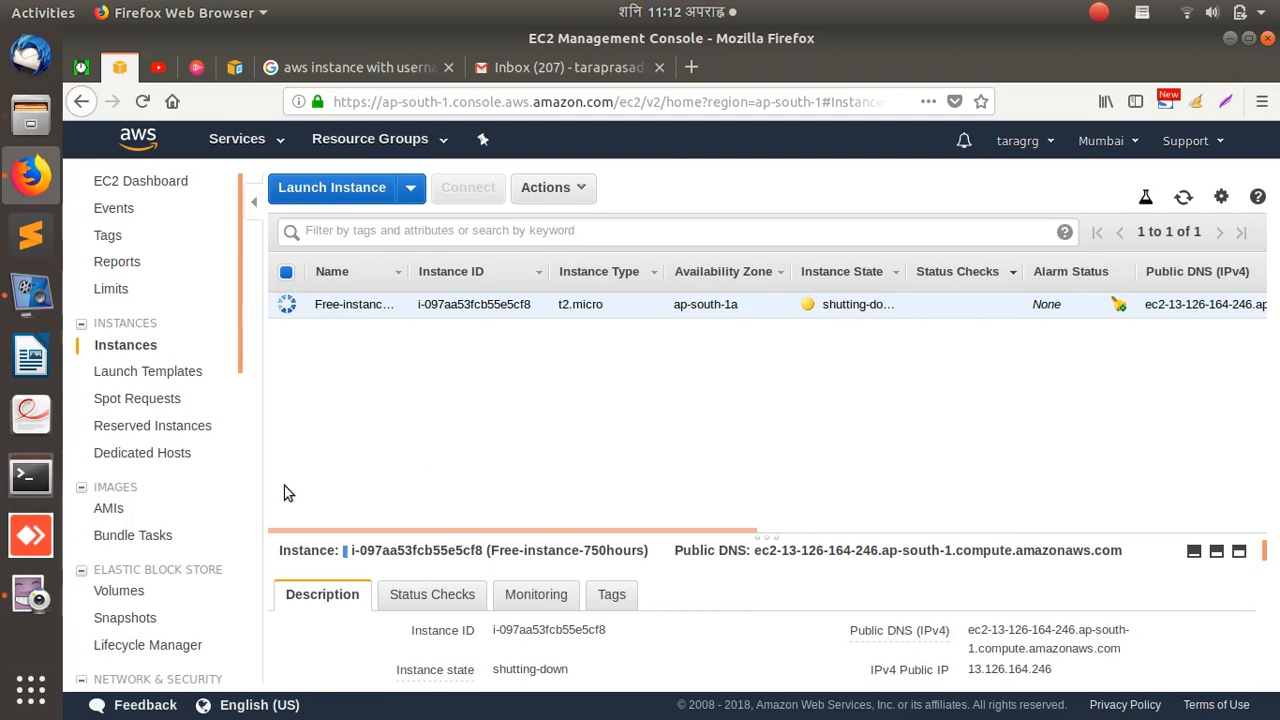
mouse_move(30, 596)
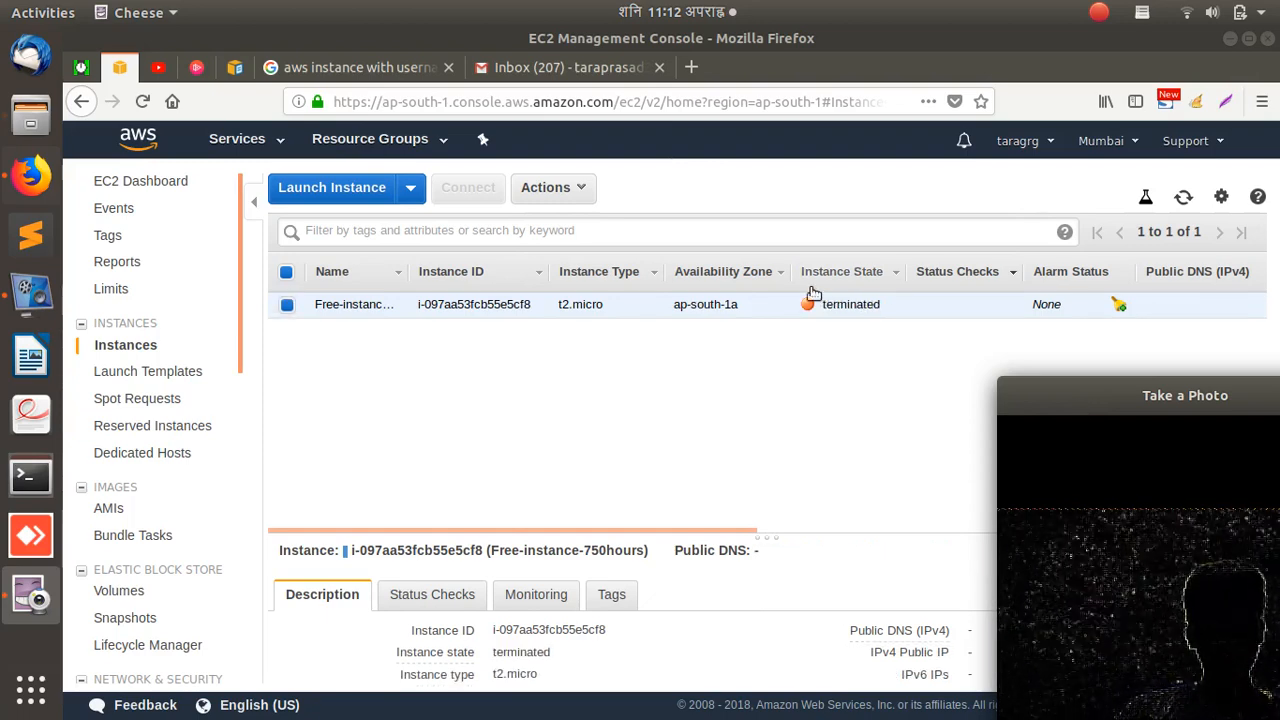
mouse_move(784, 376)
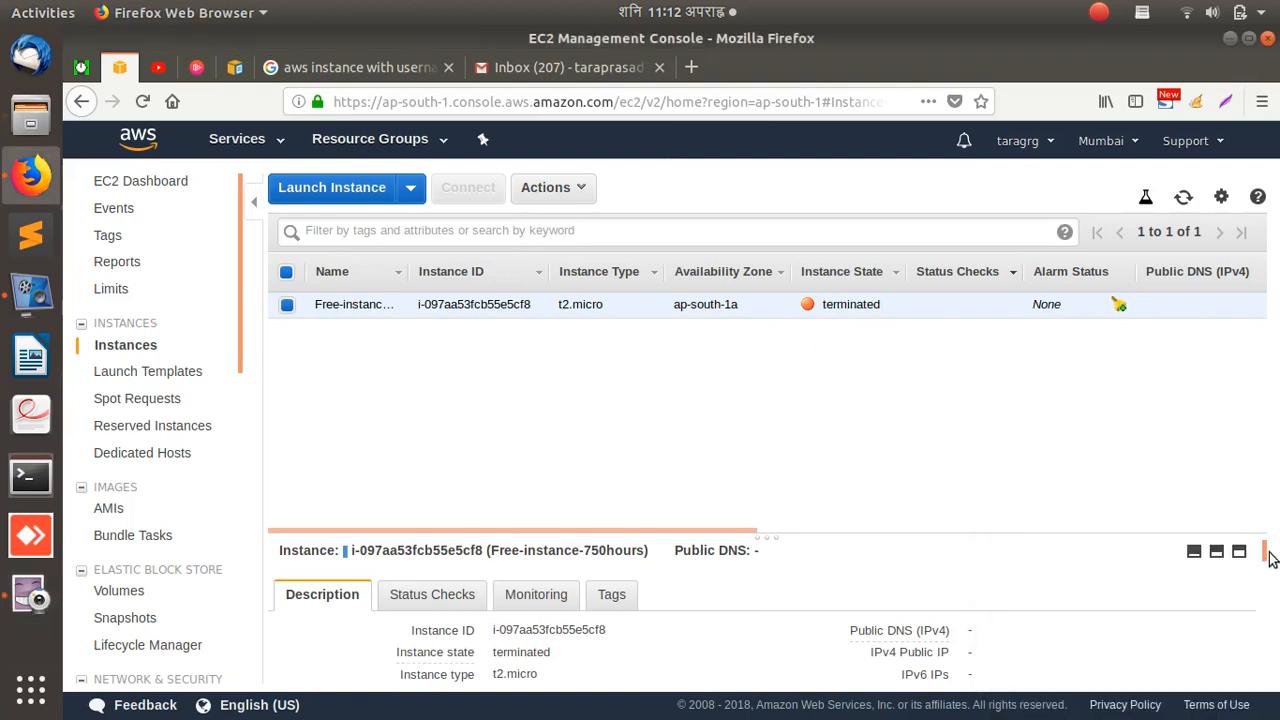
left_click(140, 180)
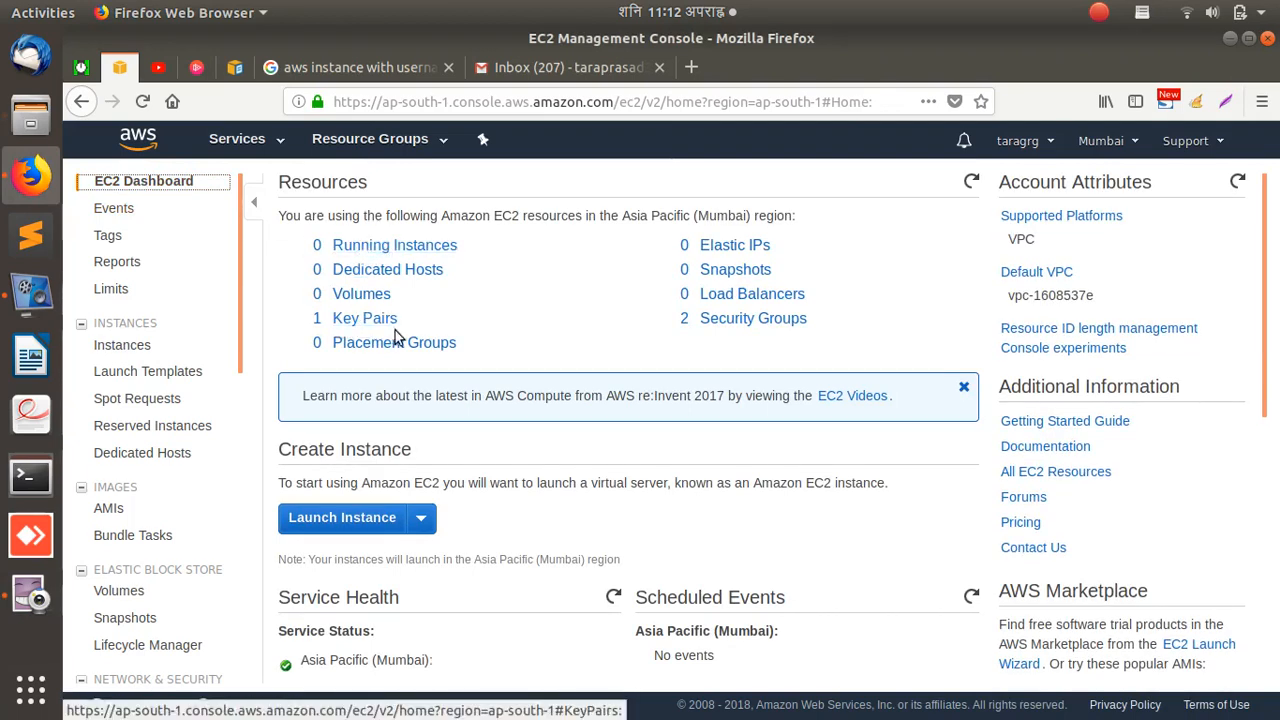
mouse_move(364, 318)
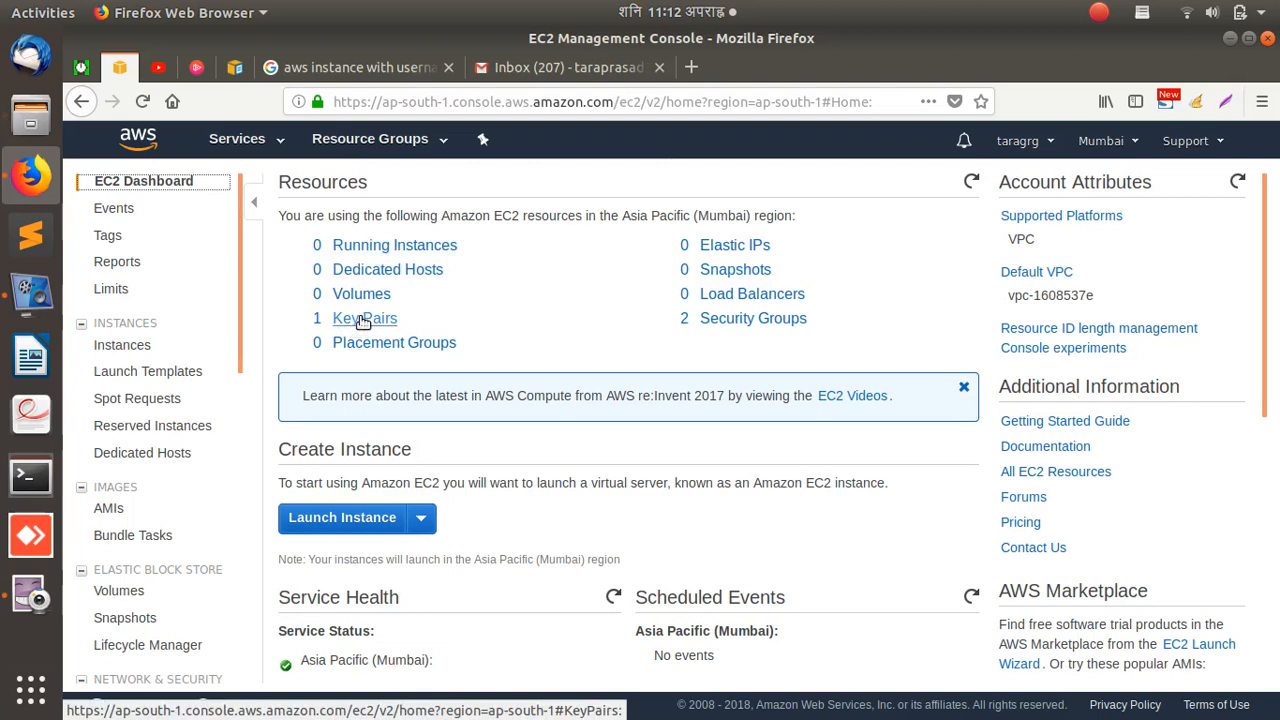
Show the Key Pairs list containing the single key pair tarakey
left_click(364, 318)
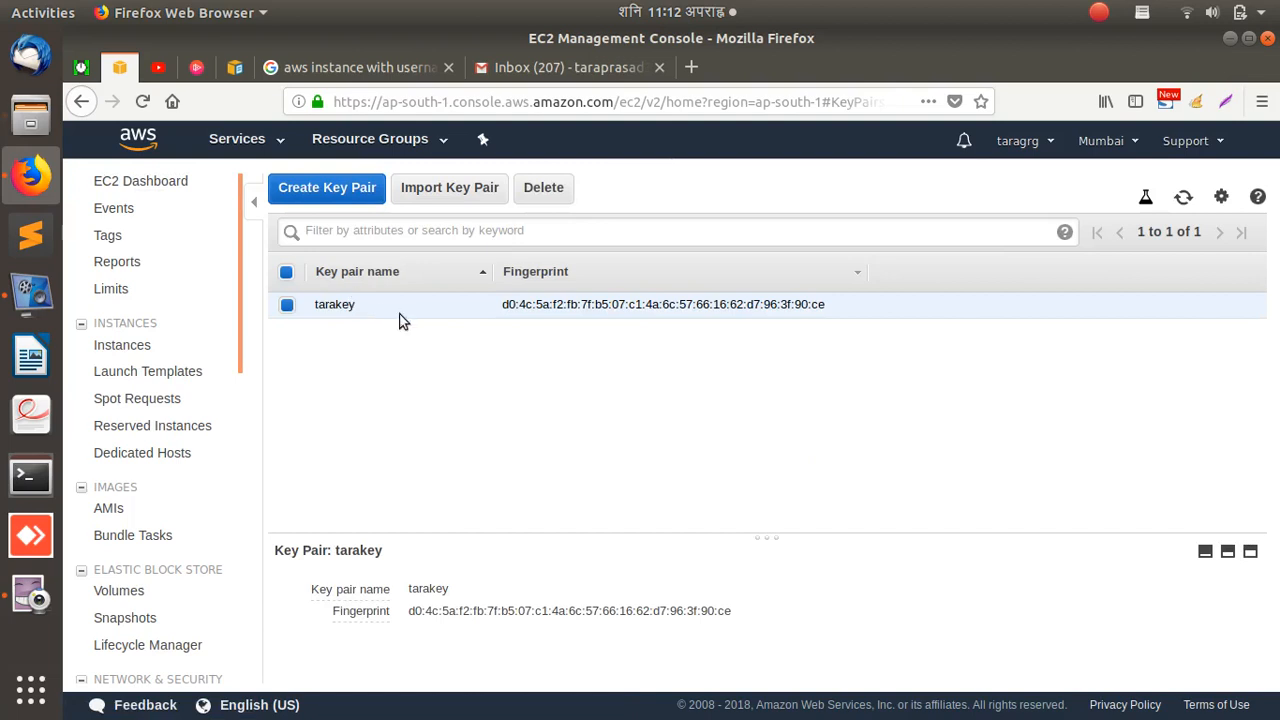
mouse_move(424, 320)
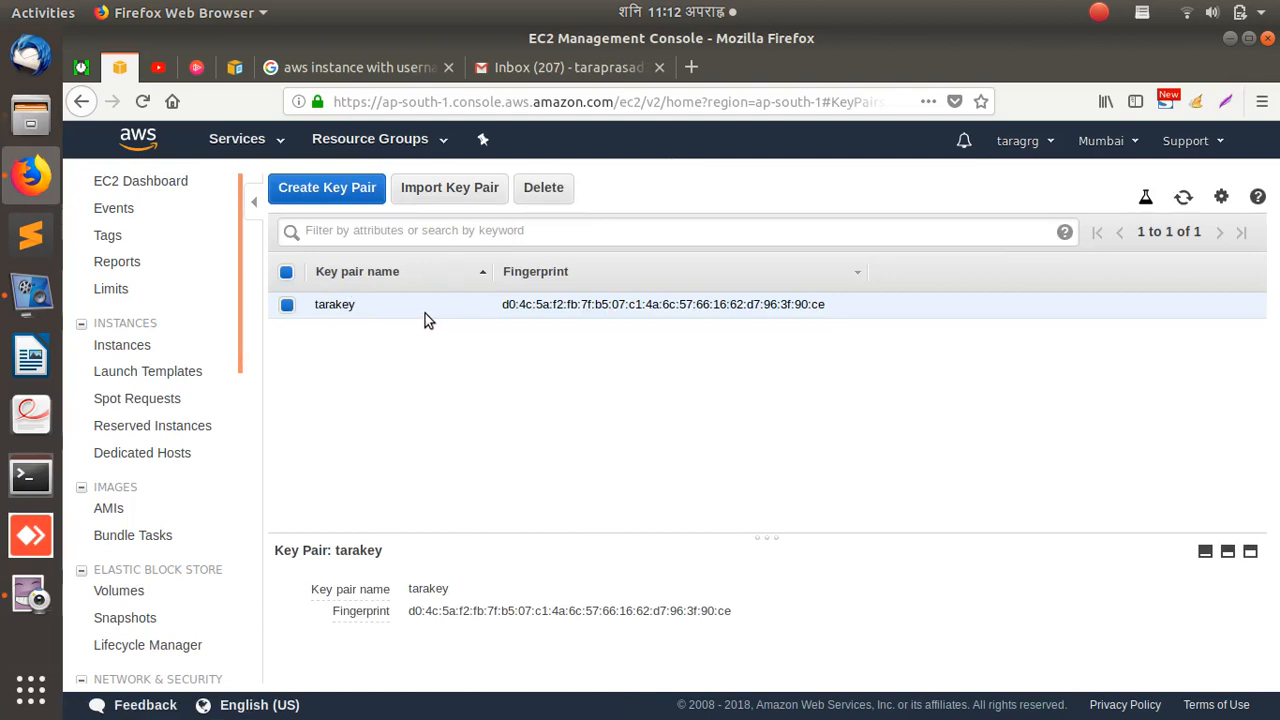
mouse_move(784, 332)
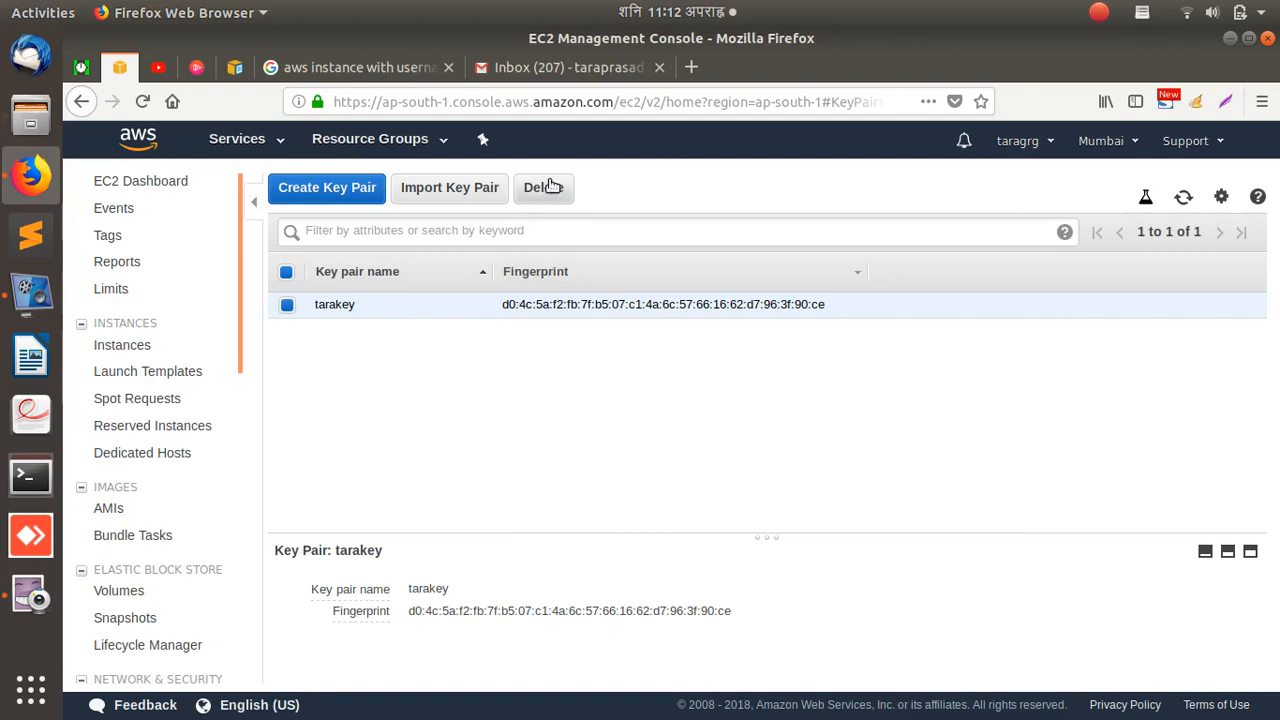
Delete the tarakey key pair and confirm Yes in the Delete Key Pair dialog
left_click(544, 188)
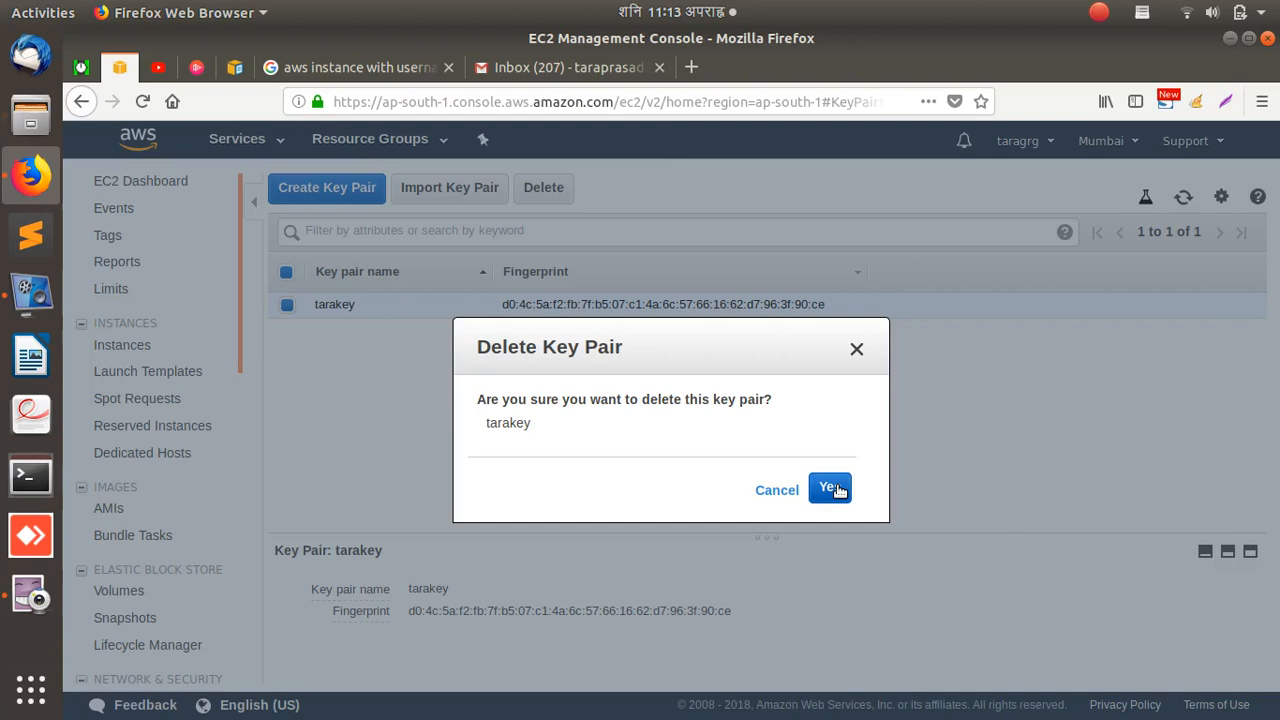
left_click(828, 488)
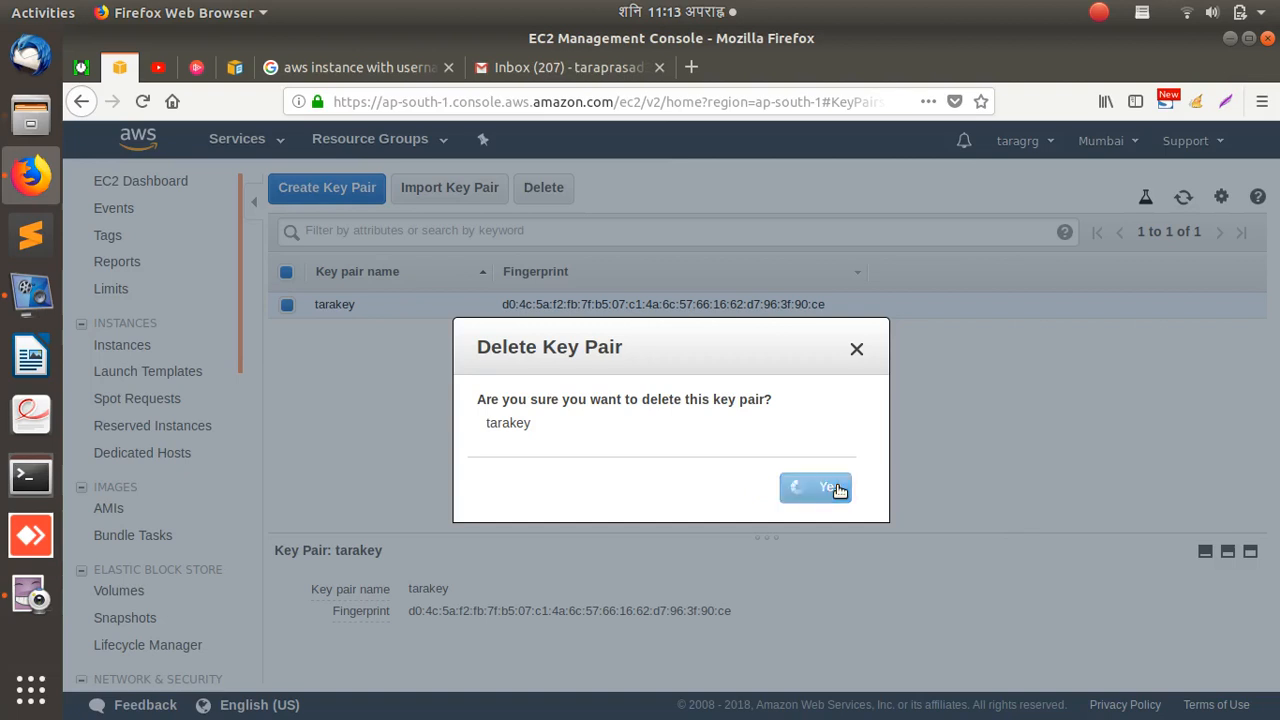
left_click(816, 488)
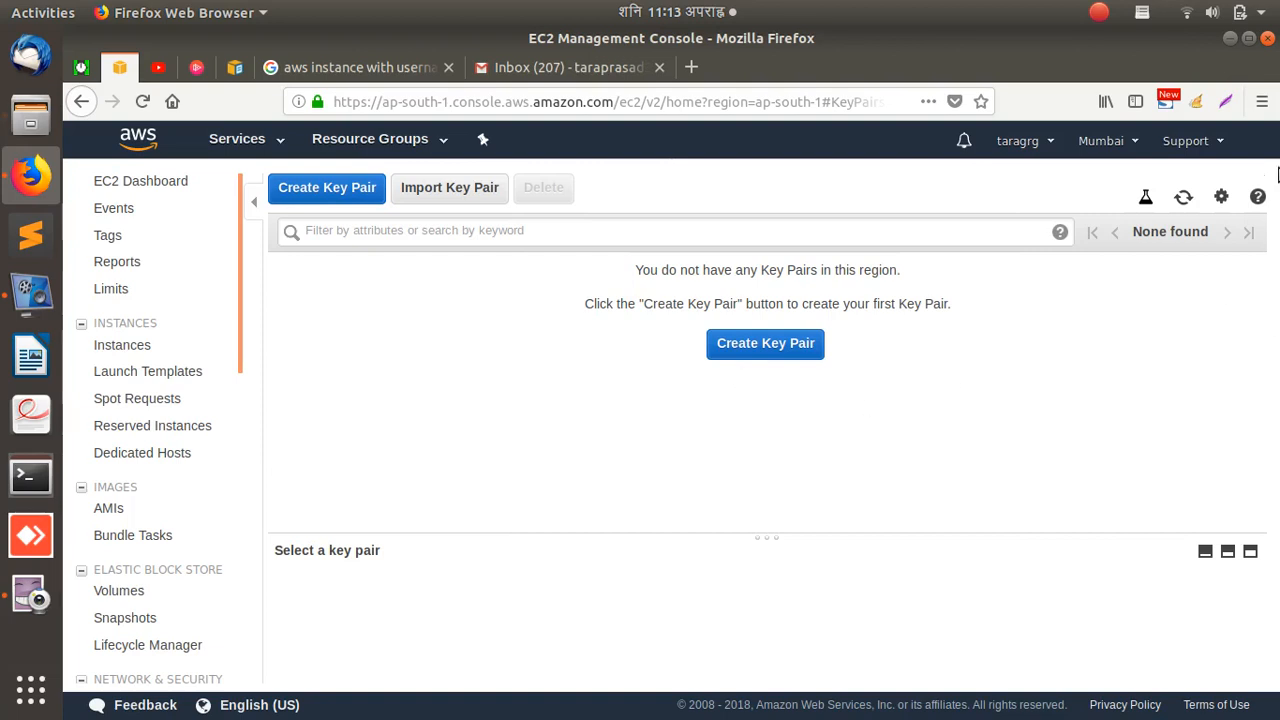
Verify the Key Pairs page reports no key pairs in the Mumbai region
left_click(1100, 12)
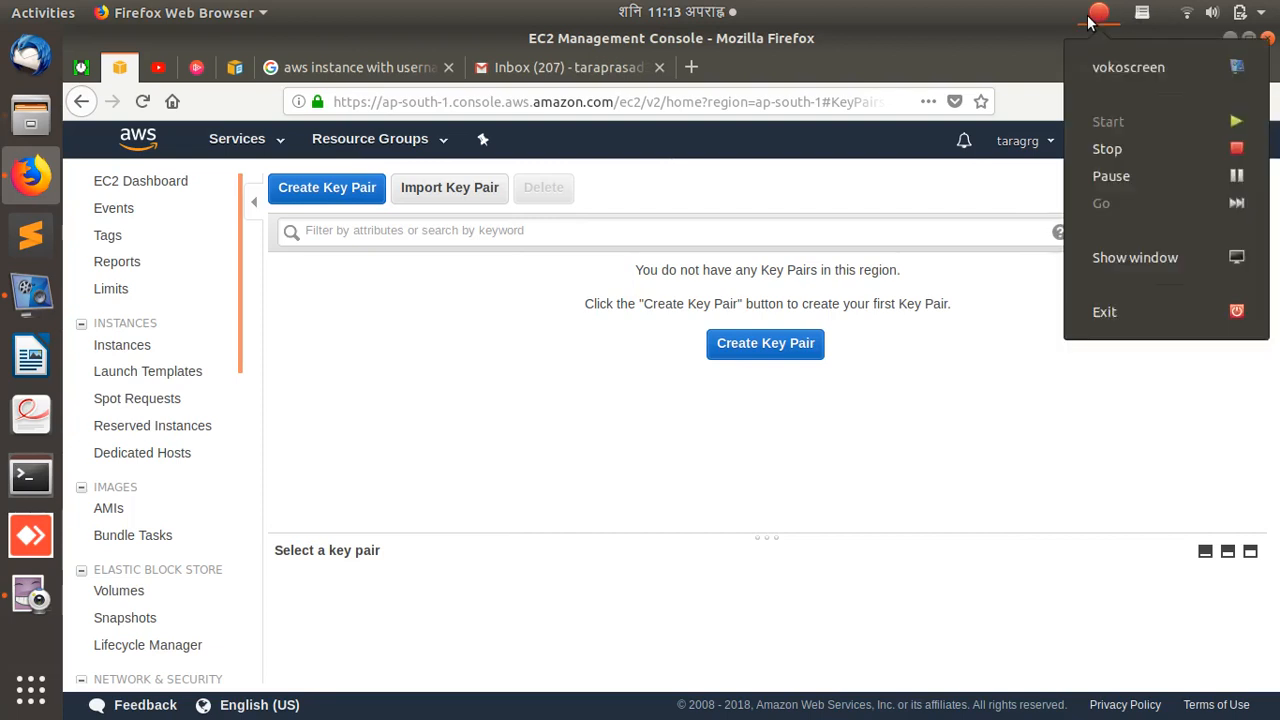